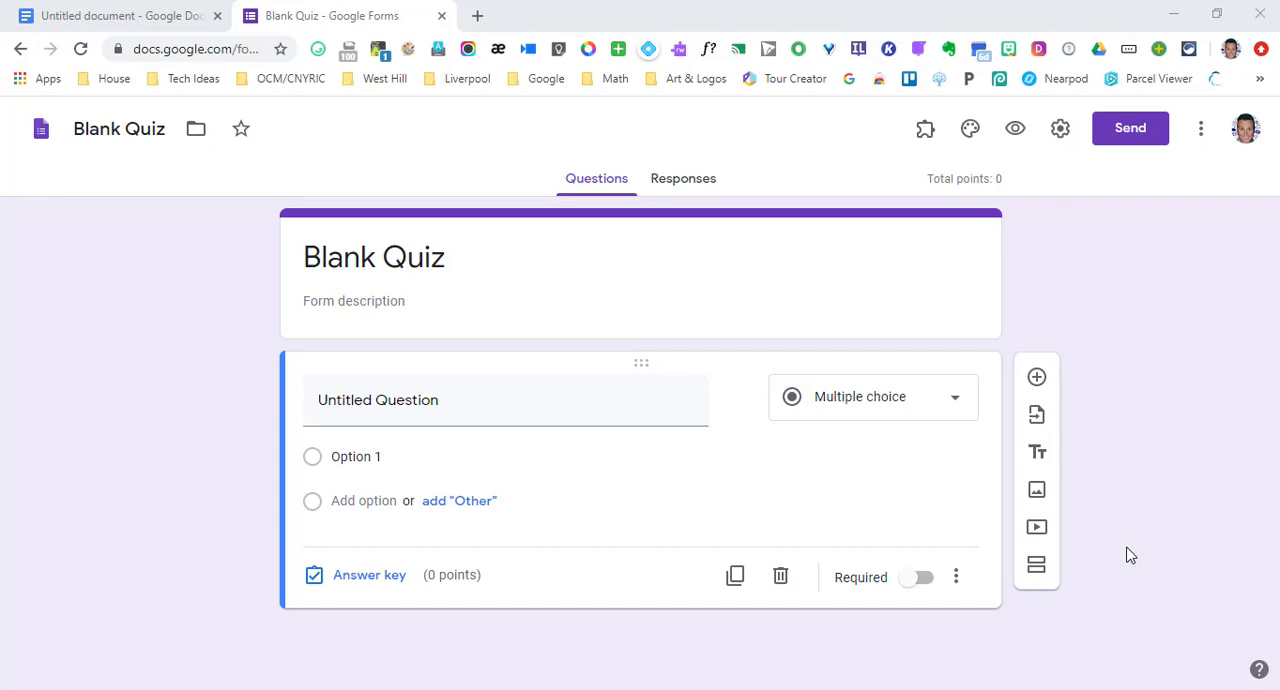
{"action": "mouse_move", "coordinate": [4, 300]}
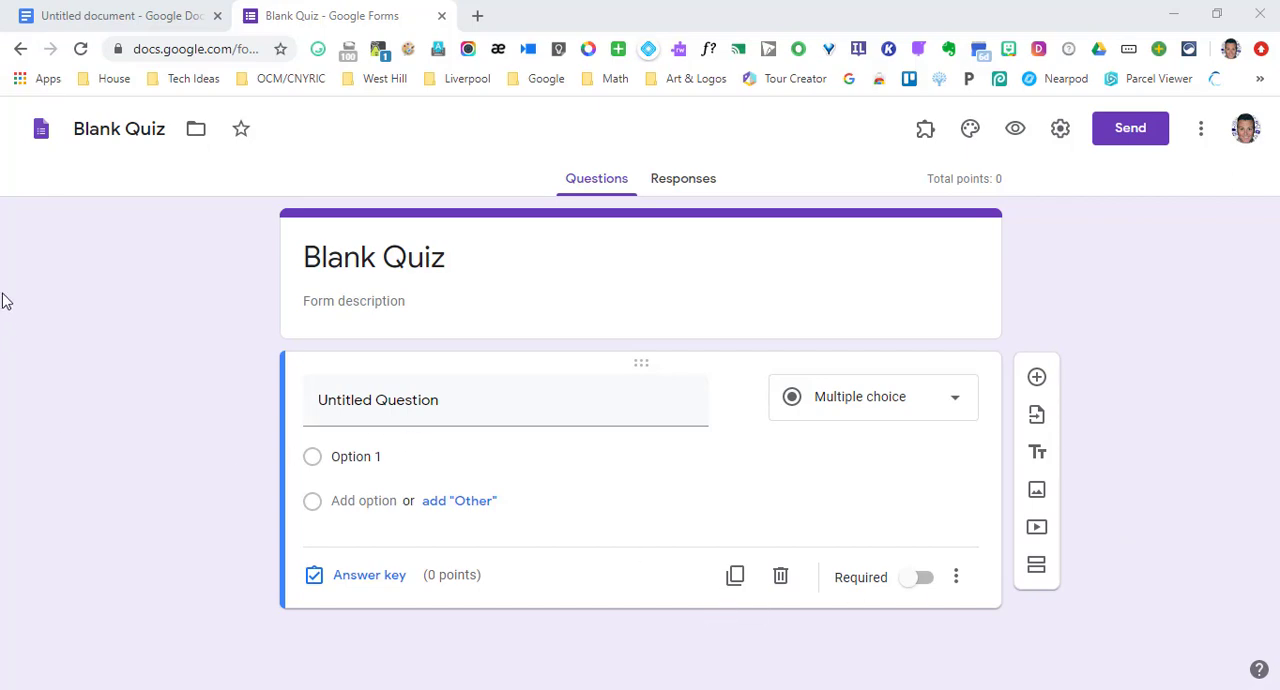
Make the quiz question "What does the earth revolve around?" and copy the answers Sun, Moon, Mars, Jupiter
{"action": "left_click", "coordinate": [120, 16]}
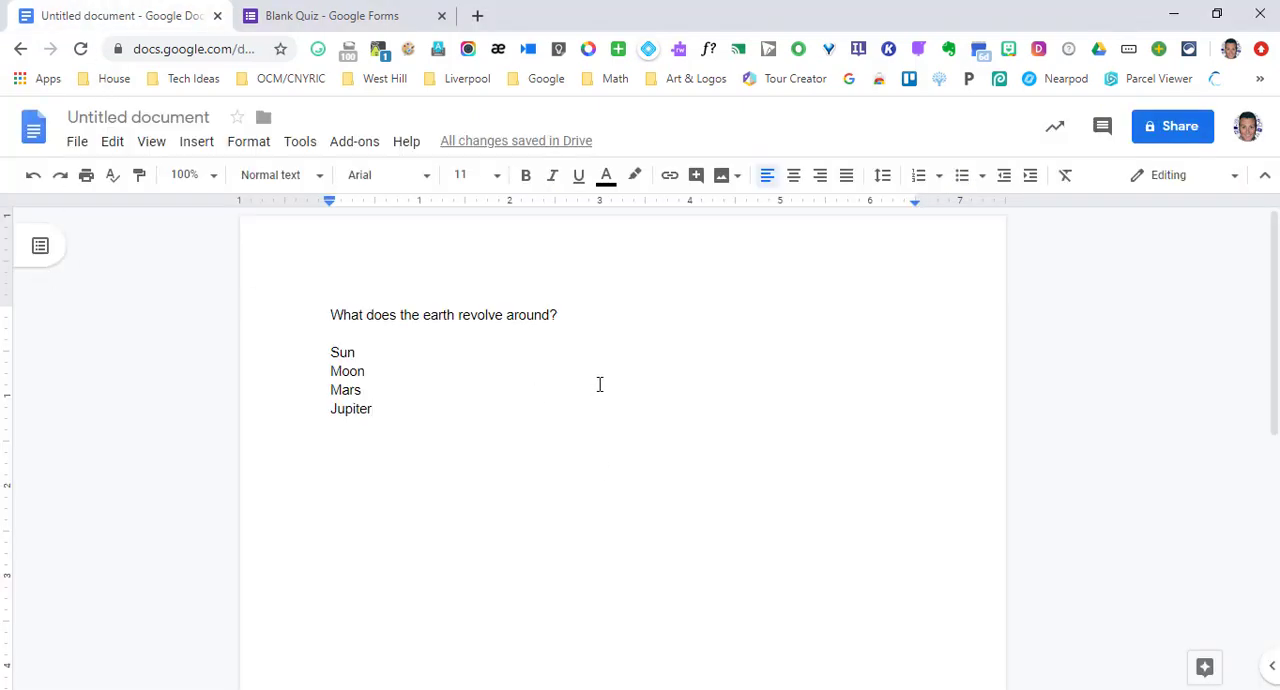
{"action": "triple_click", "coordinate": [444, 314]}
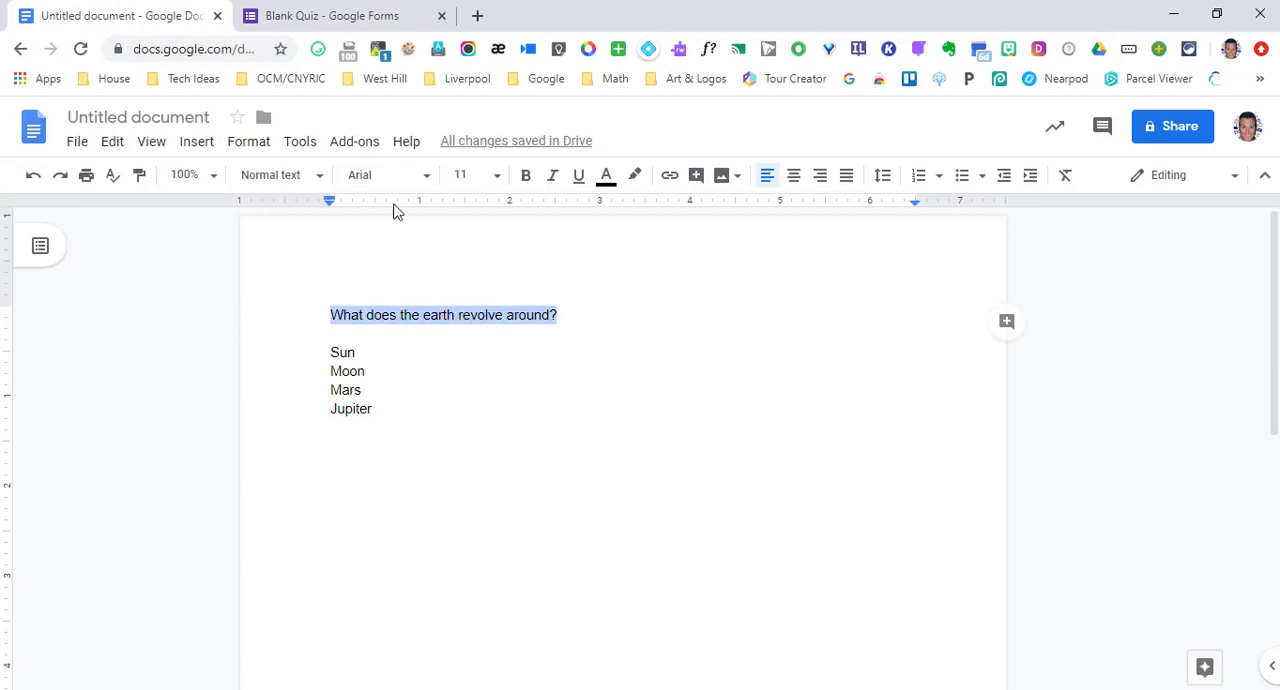
{"action": "left_click", "coordinate": [340, 16]}
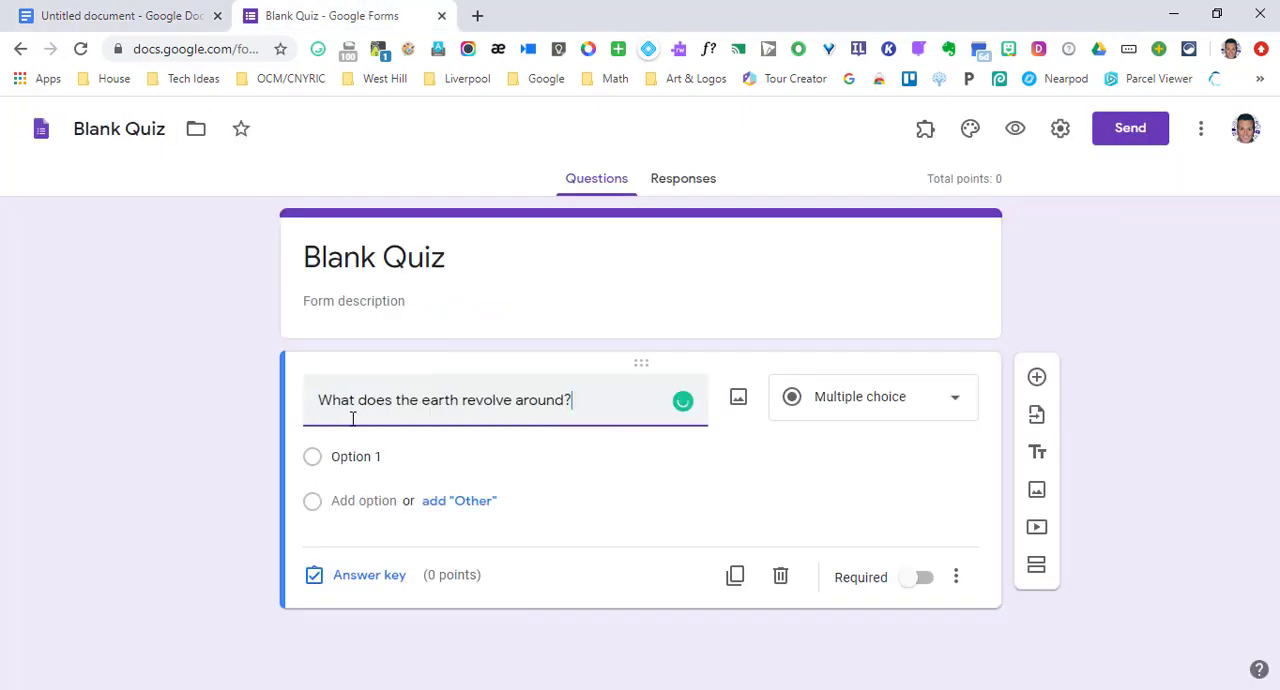
{"action": "left_click", "coordinate": [116, 16]}
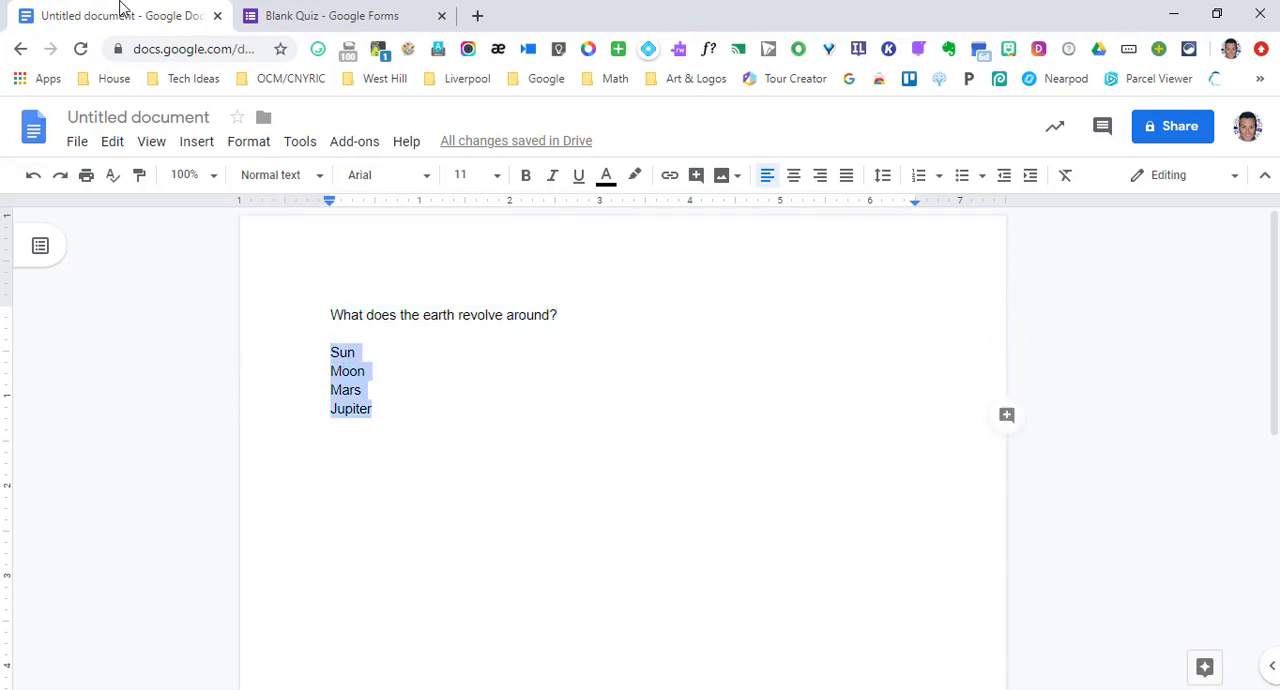
{"action": "left_click", "coordinate": [330, 16]}
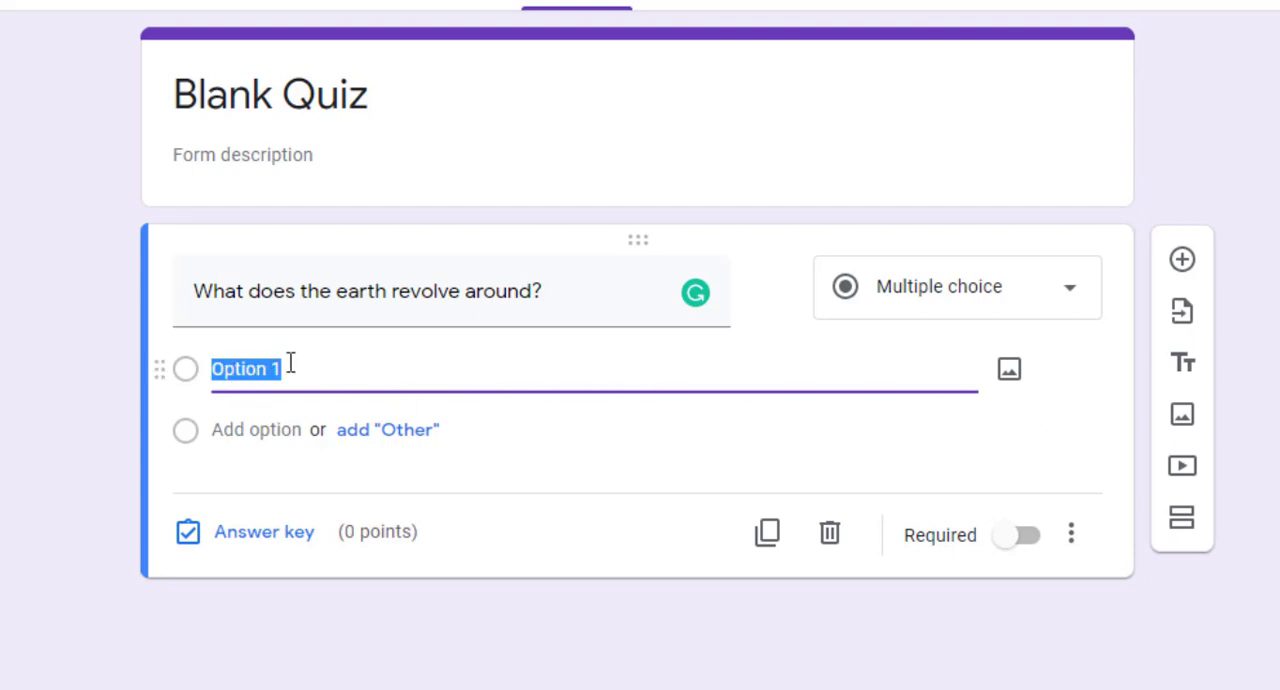
{"action": "mouse_move", "coordinate": [724, 352]}
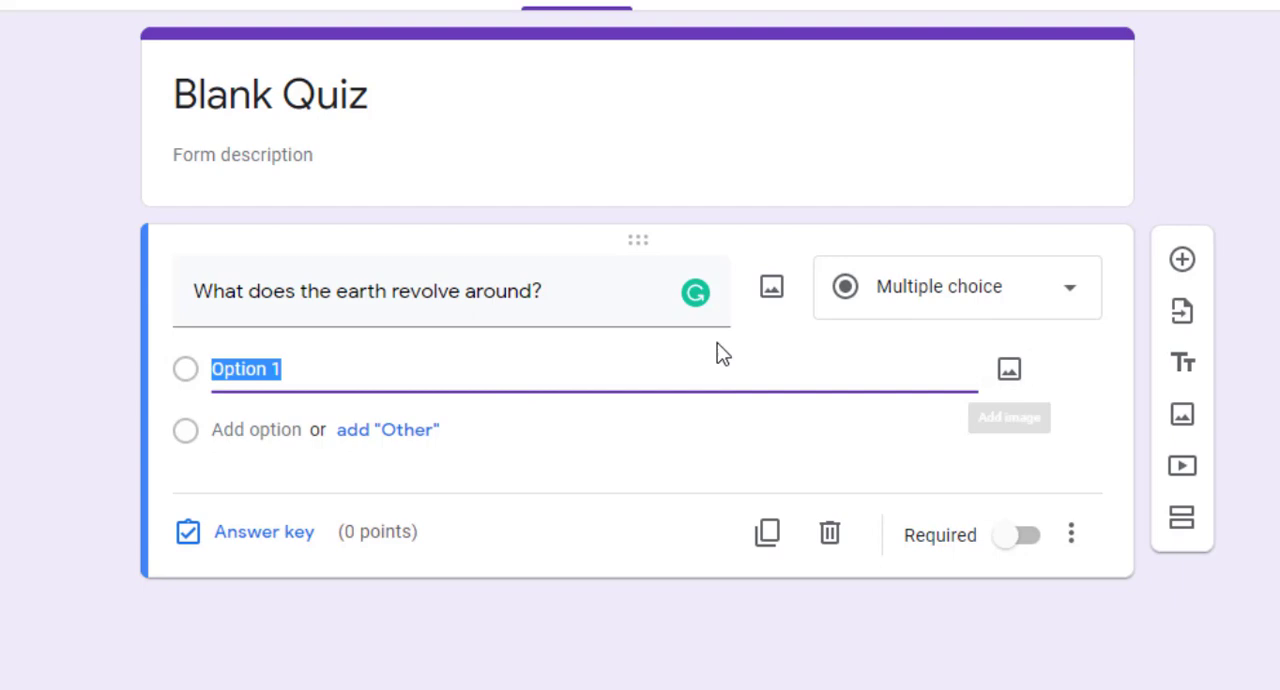